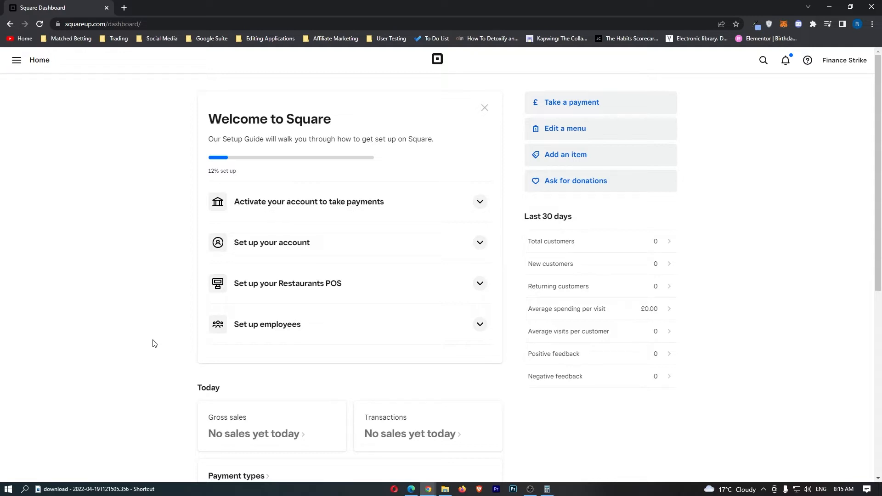
{"action": "mouse_move", "coordinate": [430, 81]}
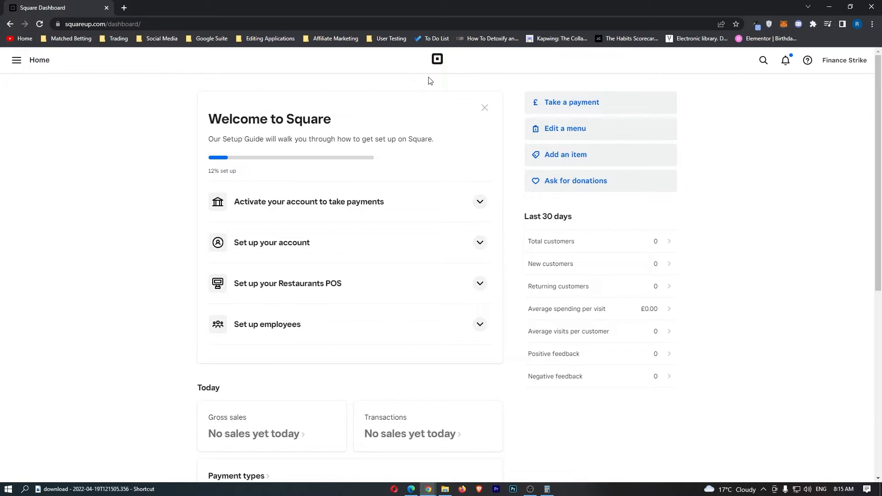
{"action": "mouse_move", "coordinate": [435, 73]}
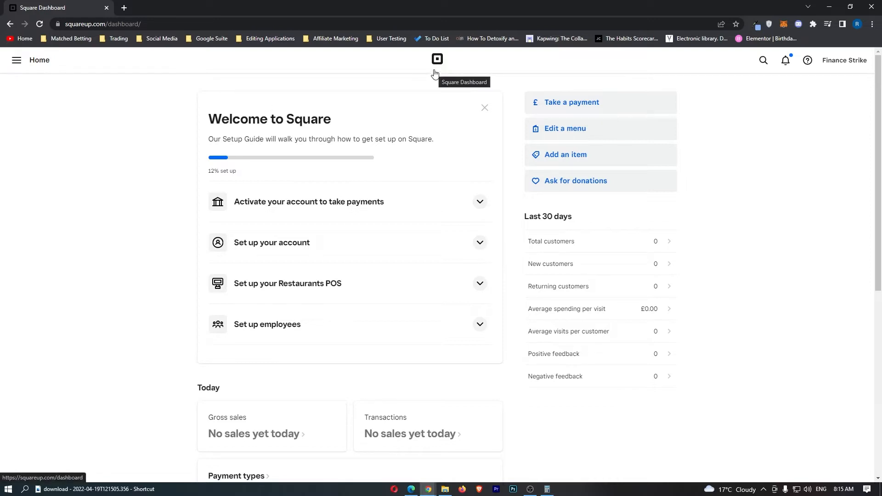
{"action": "mouse_move", "coordinate": [214, 120]}
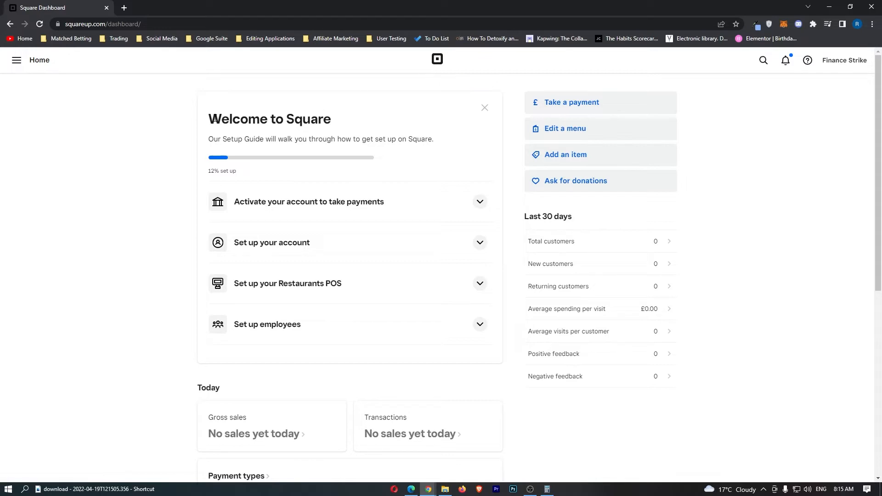
- Dismiss the Welcome to Square setup guide card to reveal the business overview
{"action": "left_click", "coordinate": [308, 202]}
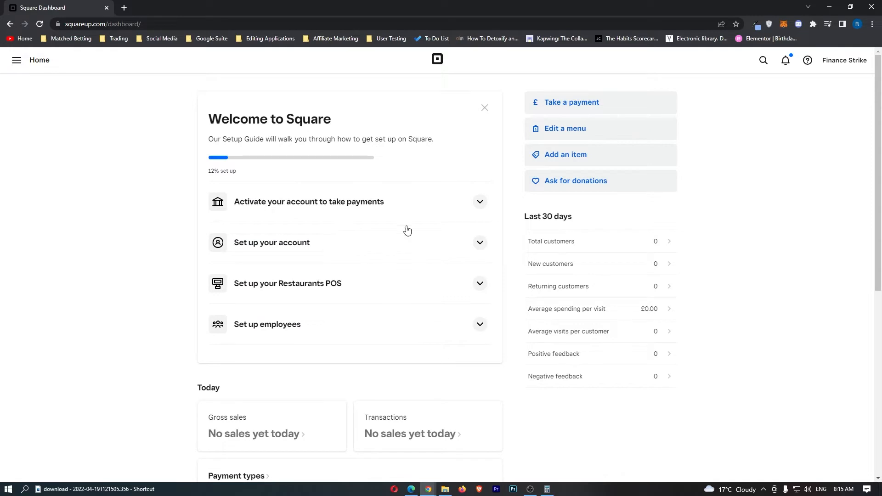
{"action": "mouse_move", "coordinate": [286, 195]}
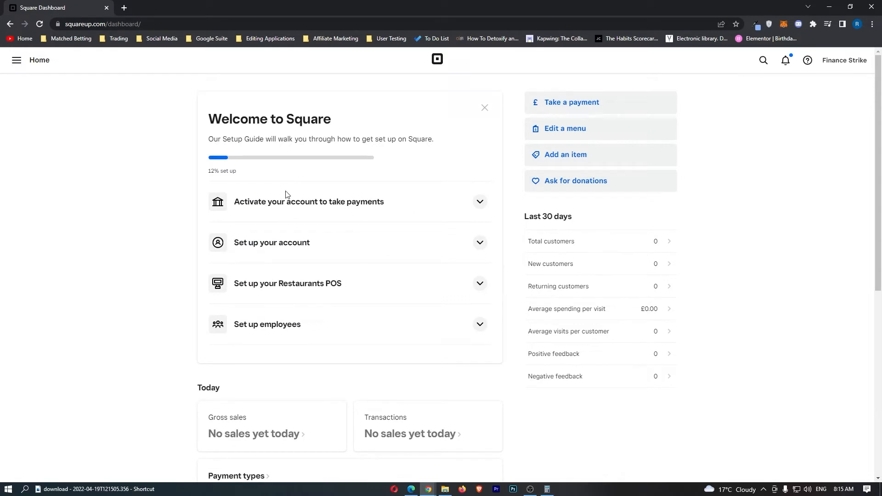
{"action": "left_click", "coordinate": [484, 107]}
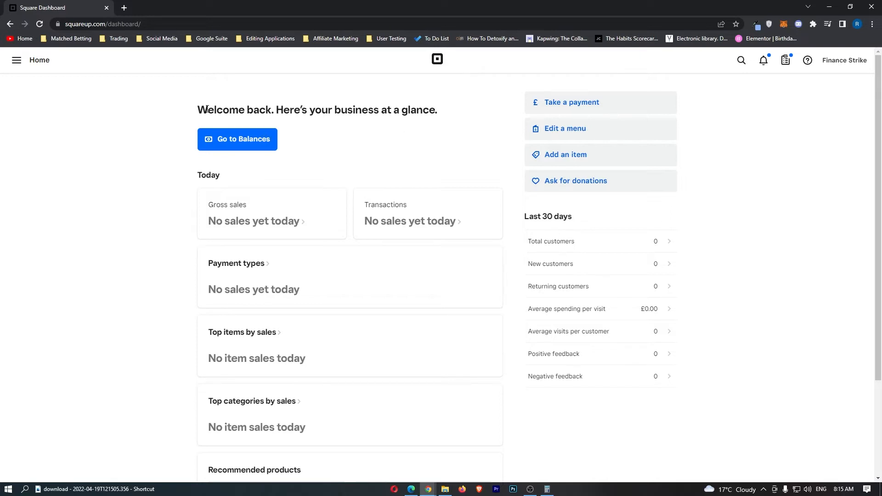
{"action": "mouse_move", "coordinate": [221, 143]}
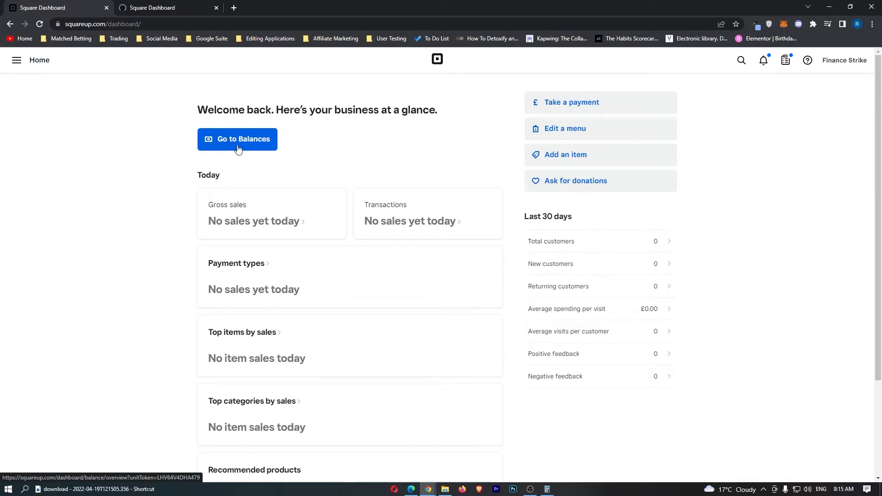
- Go to the Balance page showing £0.00 available and upcoming transfers
{"action": "left_click", "coordinate": [237, 139]}
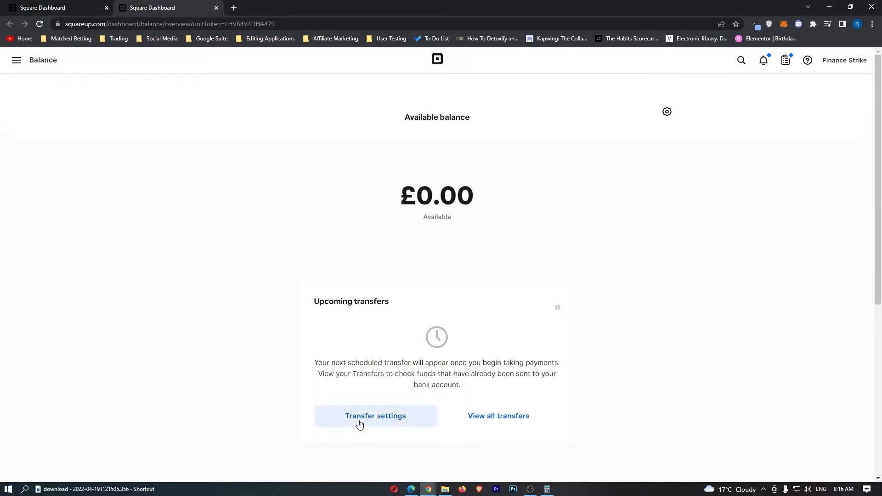
- Show the transfer settings with Instant Transfer at £0.00 and no linked account
{"action": "left_click", "coordinate": [376, 416]}
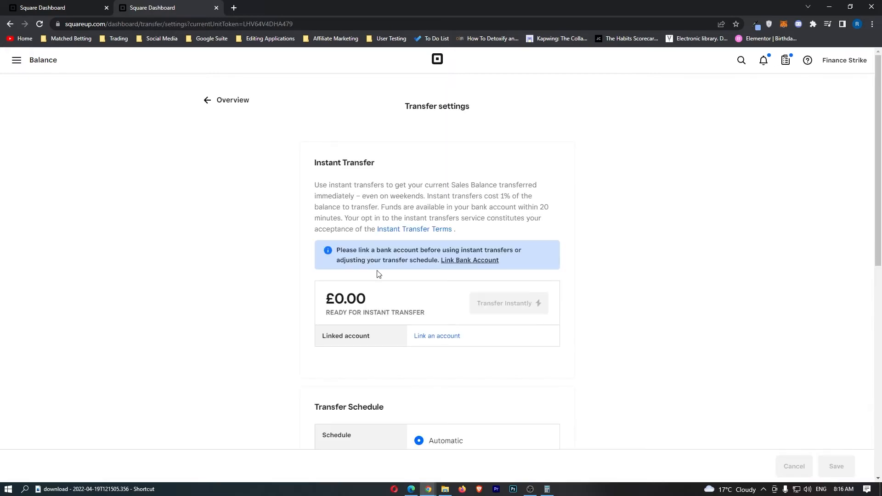
{"action": "mouse_move", "coordinate": [409, 160]}
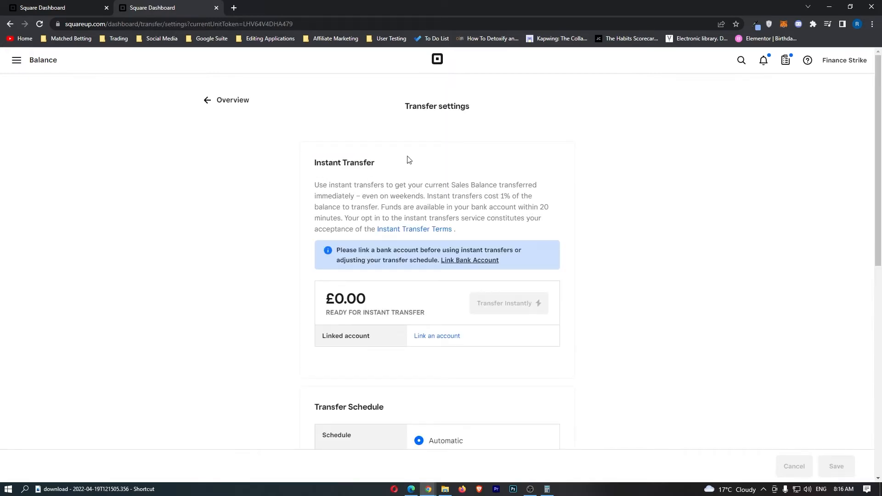
{"action": "mouse_move", "coordinate": [532, 308]}
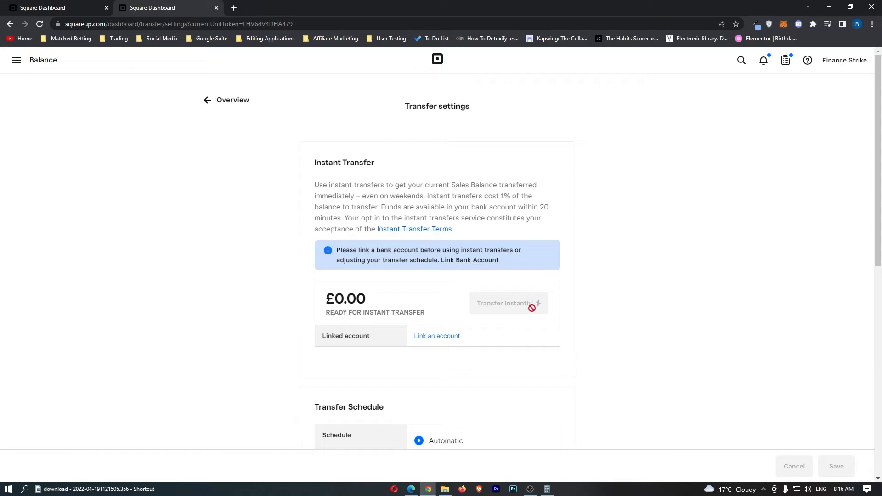
{"action": "mouse_move", "coordinate": [468, 258]}
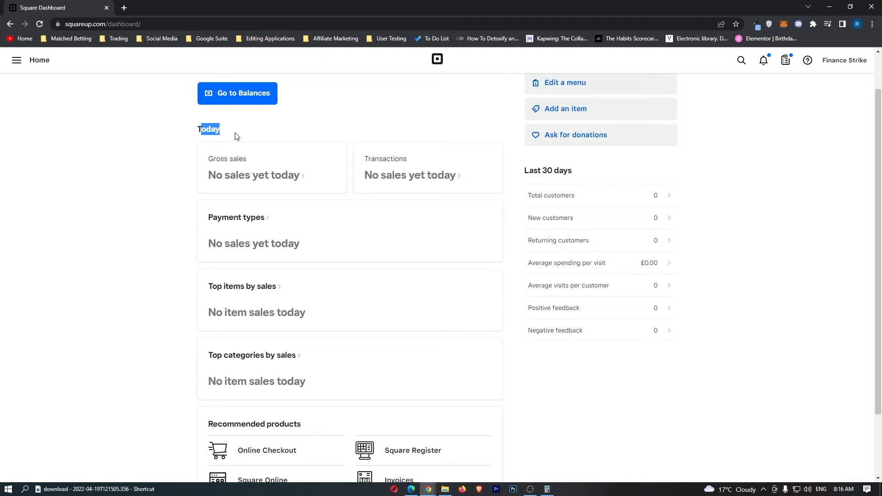
{"action": "scroll", "scroll_direction": "down", "scroll_amount": 3}
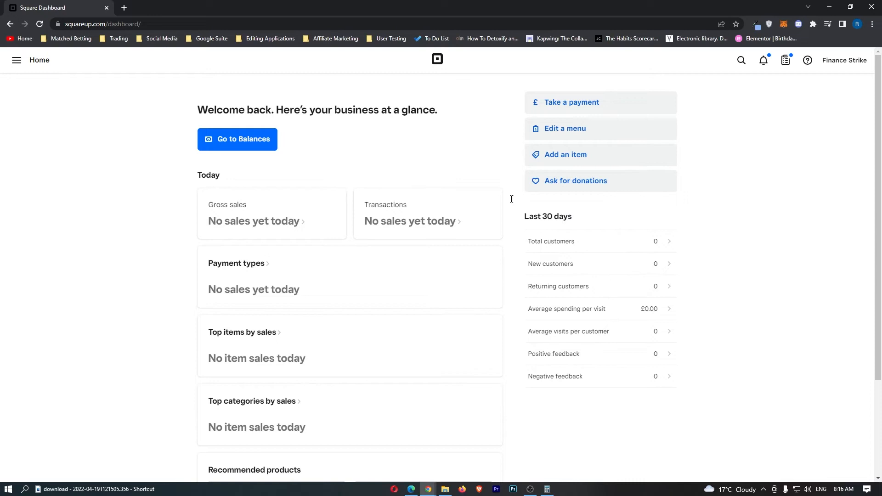
- Reveal the sidebar listing quick-access pages and all product areas
{"action": "left_click", "coordinate": [17, 60]}
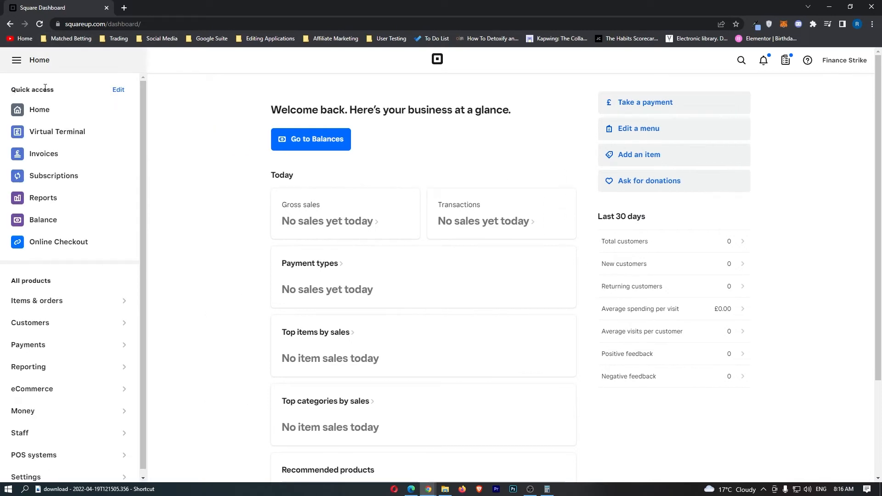
{"action": "mouse_move", "coordinate": [52, 134]}
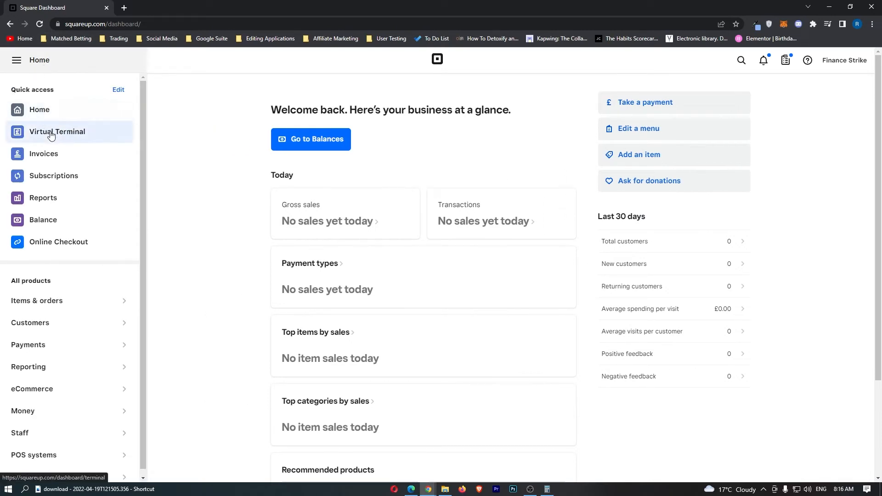
{"action": "mouse_move", "coordinate": [62, 166]}
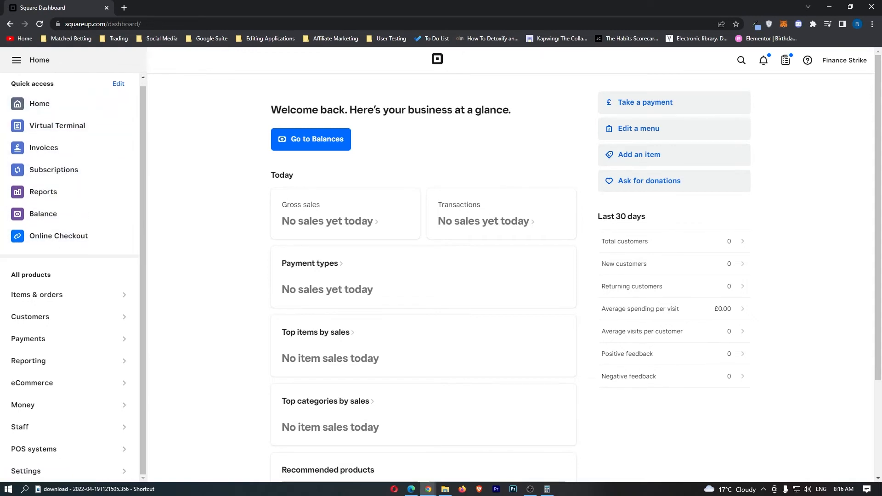
- Browse the Items & orders product submenu, then close the sidebar
{"action": "left_click", "coordinate": [37, 294]}
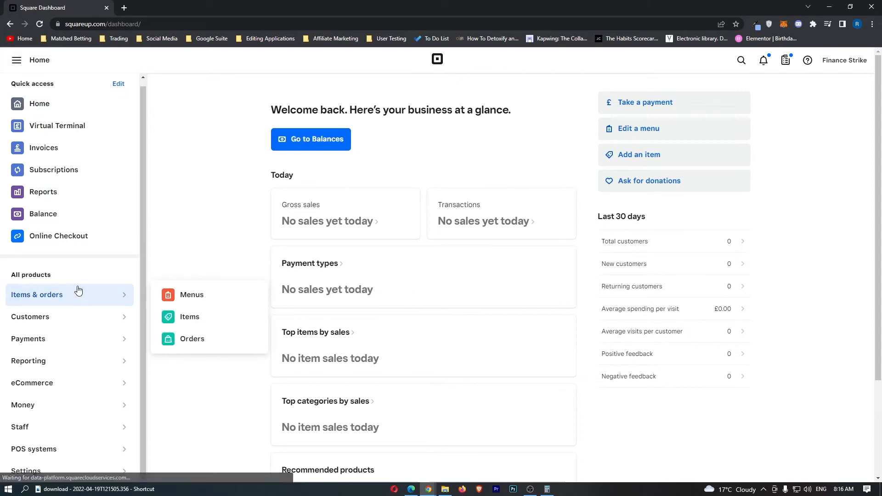
{"action": "mouse_move", "coordinate": [182, 302]}
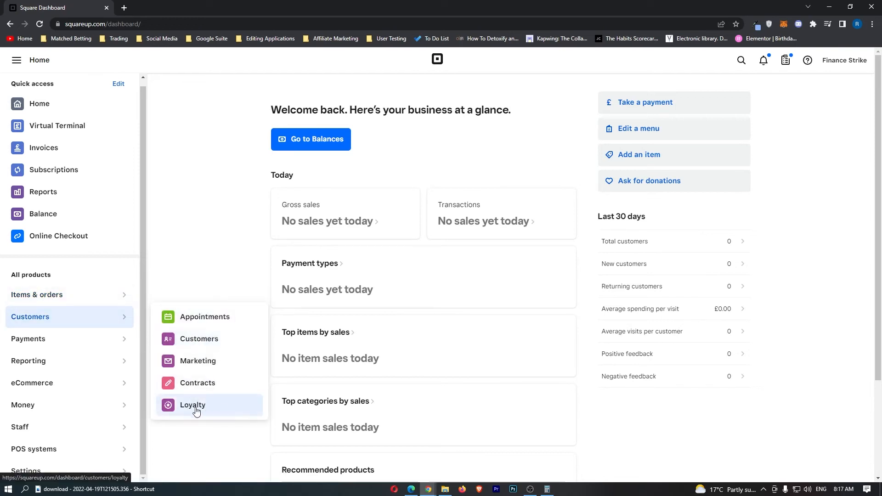
{"action": "mouse_move", "coordinate": [210, 387]}
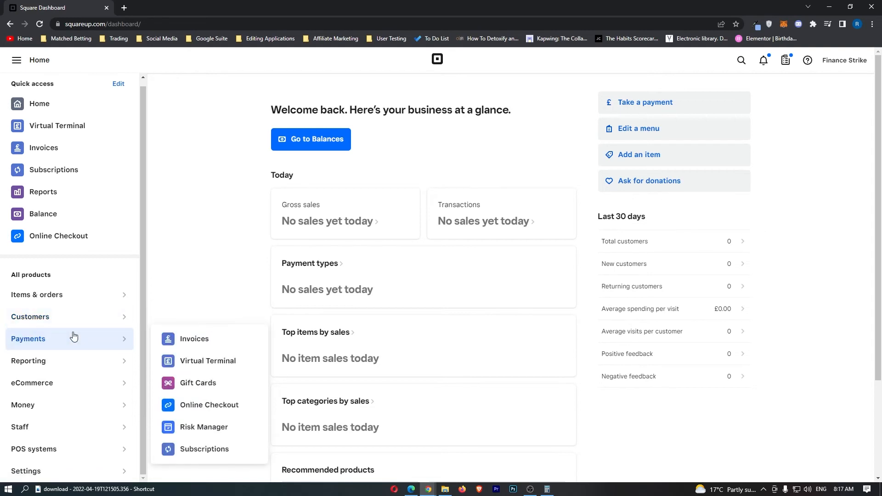
{"action": "mouse_move", "coordinate": [195, 342]}
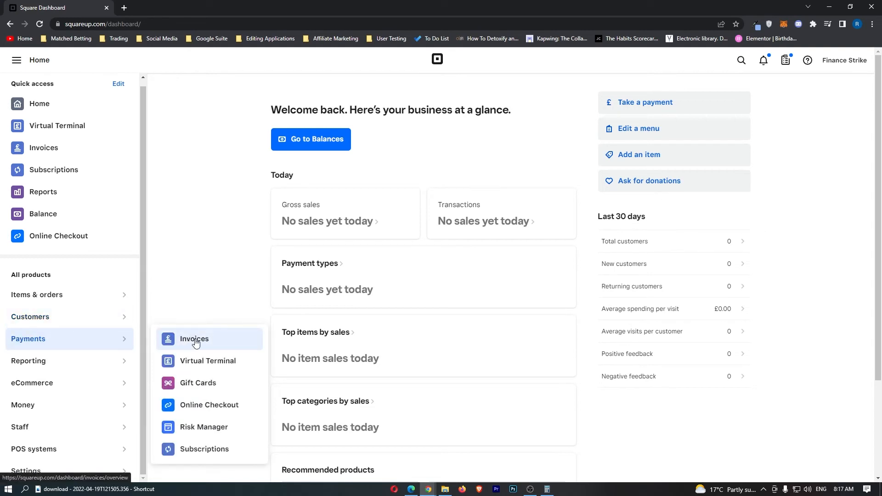
{"action": "mouse_move", "coordinate": [212, 438]}
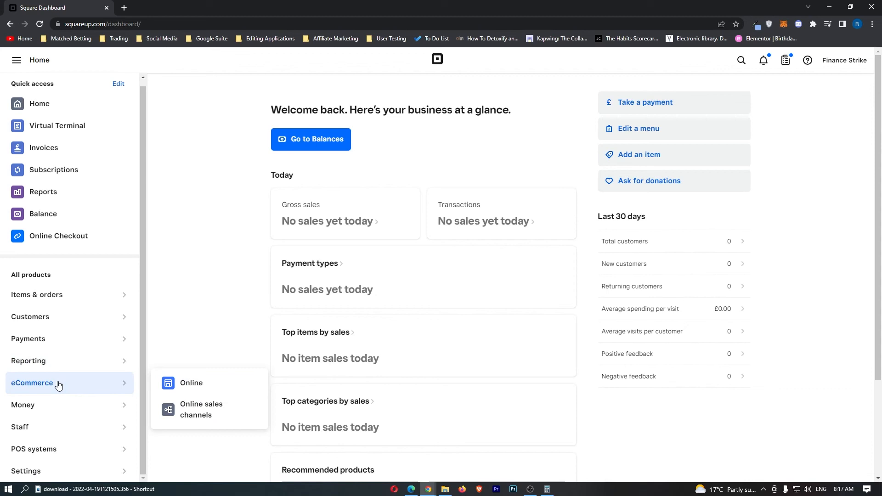
{"action": "mouse_move", "coordinate": [206, 410]}
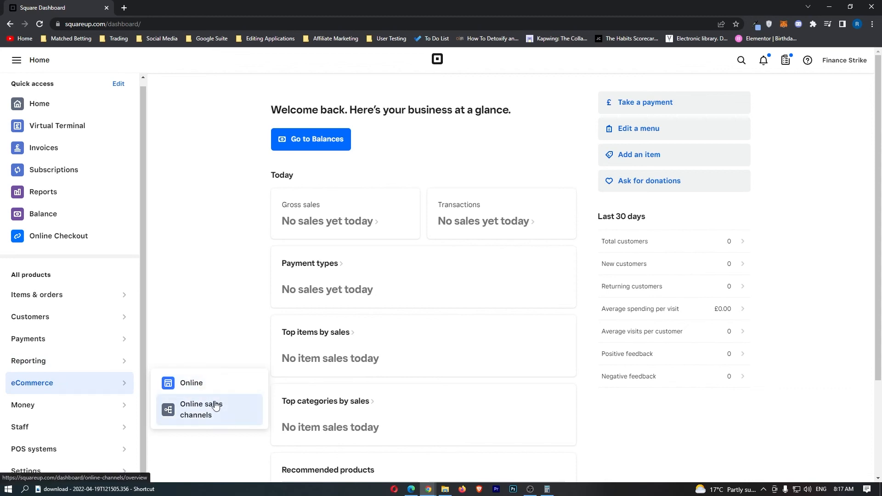
{"action": "mouse_move", "coordinate": [114, 391]}
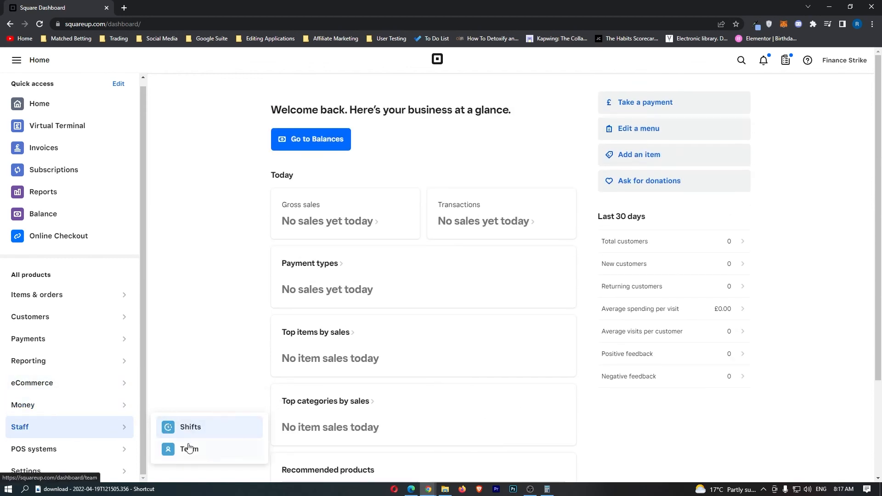
{"action": "mouse_move", "coordinate": [187, 430]}
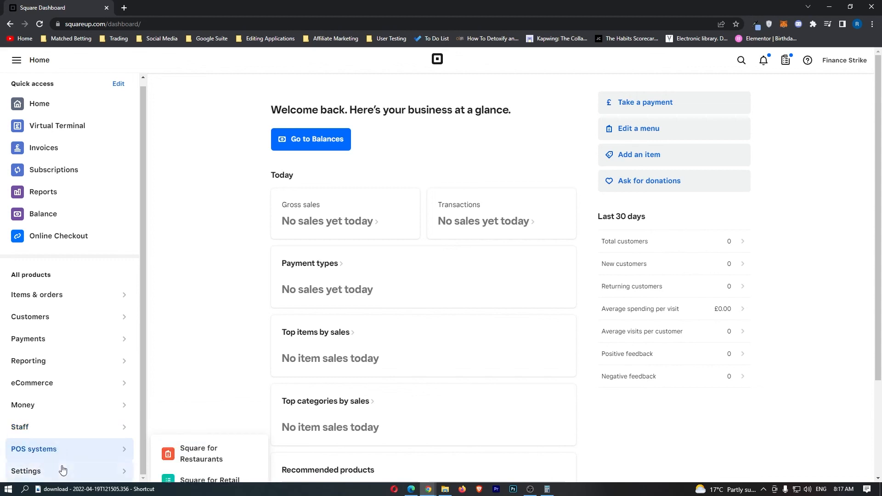
{"action": "mouse_move", "coordinate": [96, 378]}
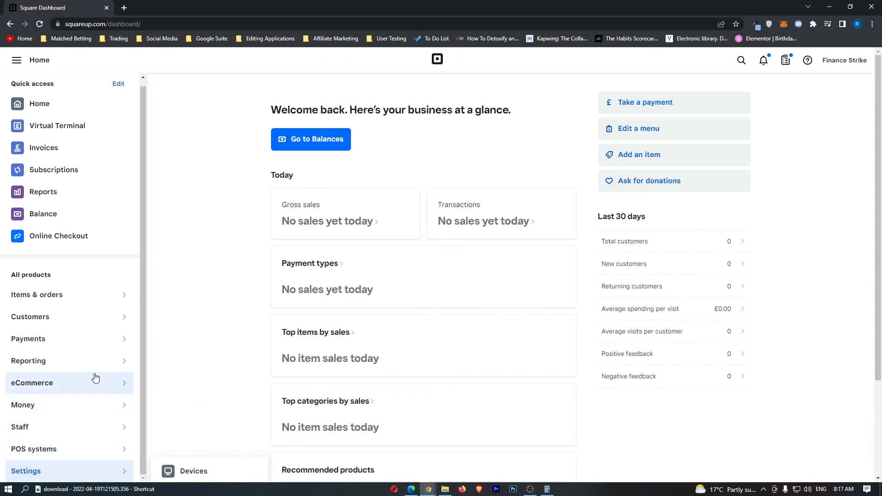
{"action": "left_click", "coordinate": [17, 60]}
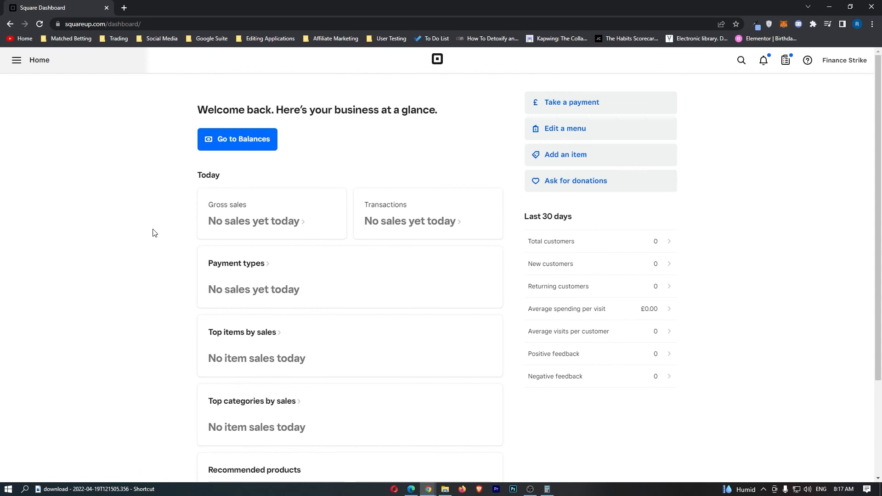
{"action": "mouse_move", "coordinate": [411, 359]}
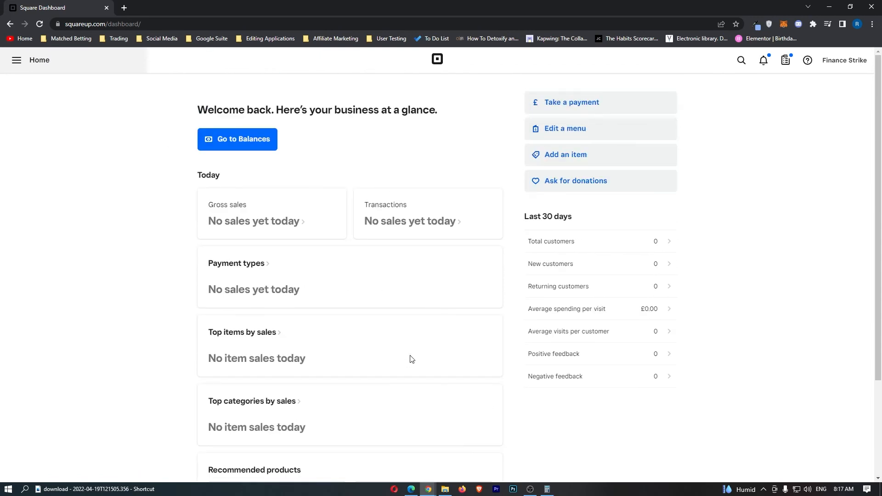